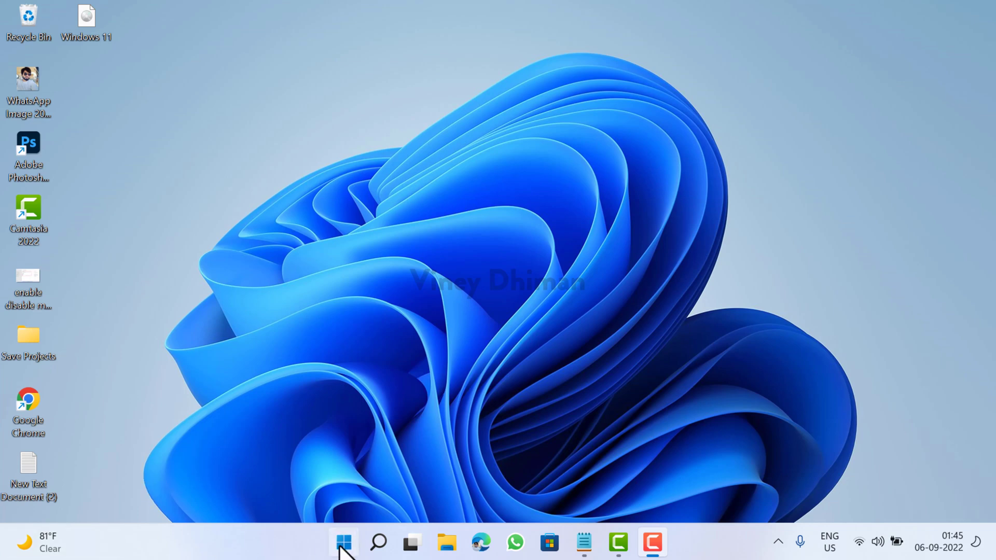
- Open the Start menu from the taskbar
click(338, 541)
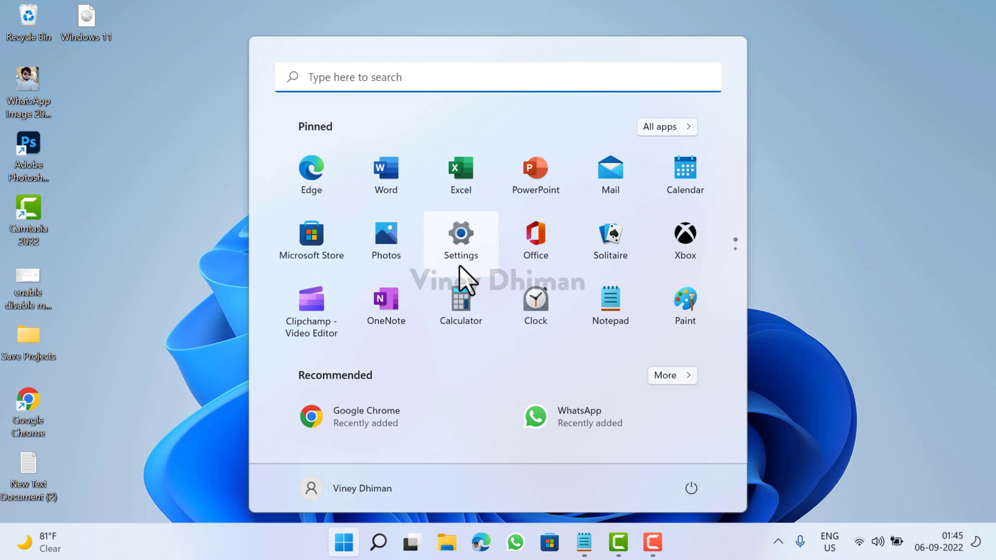
- Launch Settings from the pinned apps to reach the System page
click(461, 233)
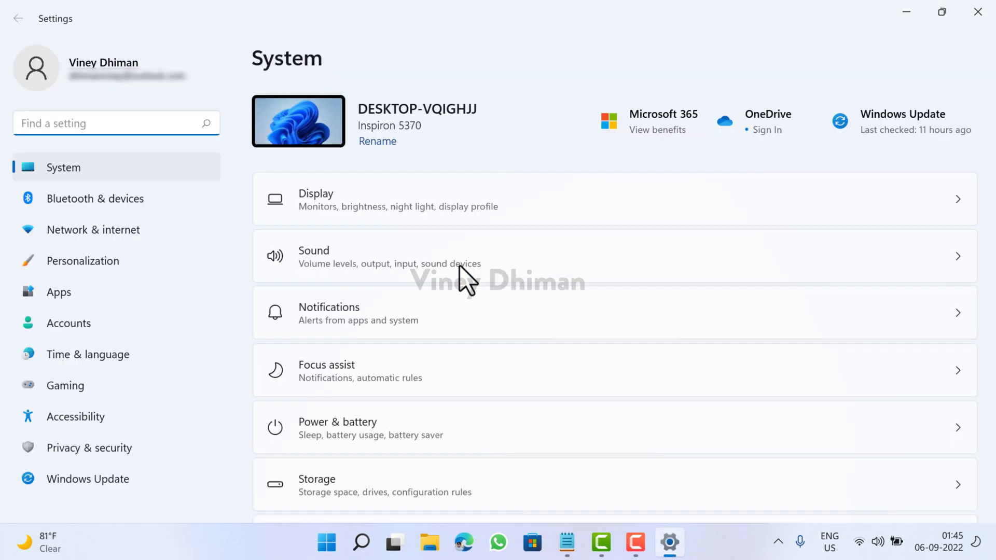
mouse_move(94, 185)
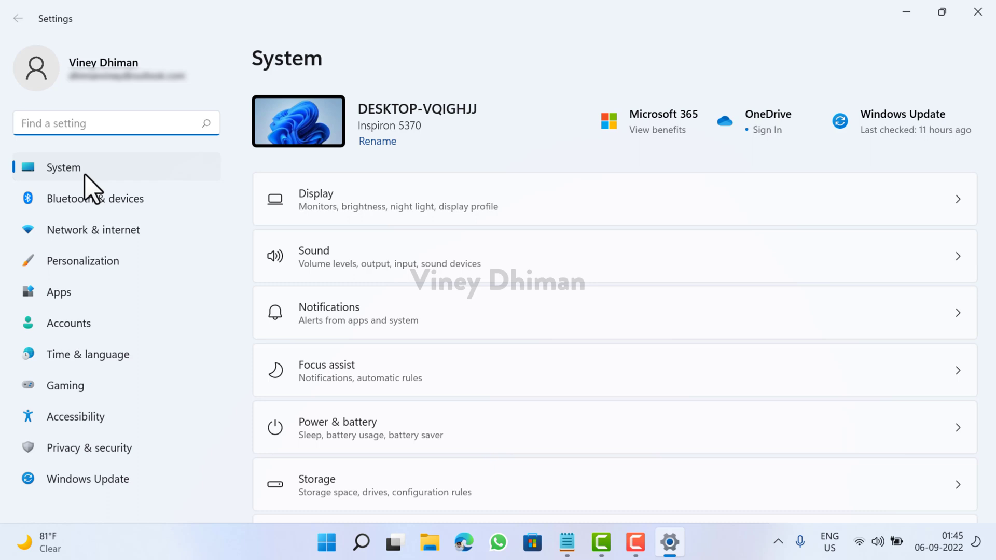
mouse_move(365, 229)
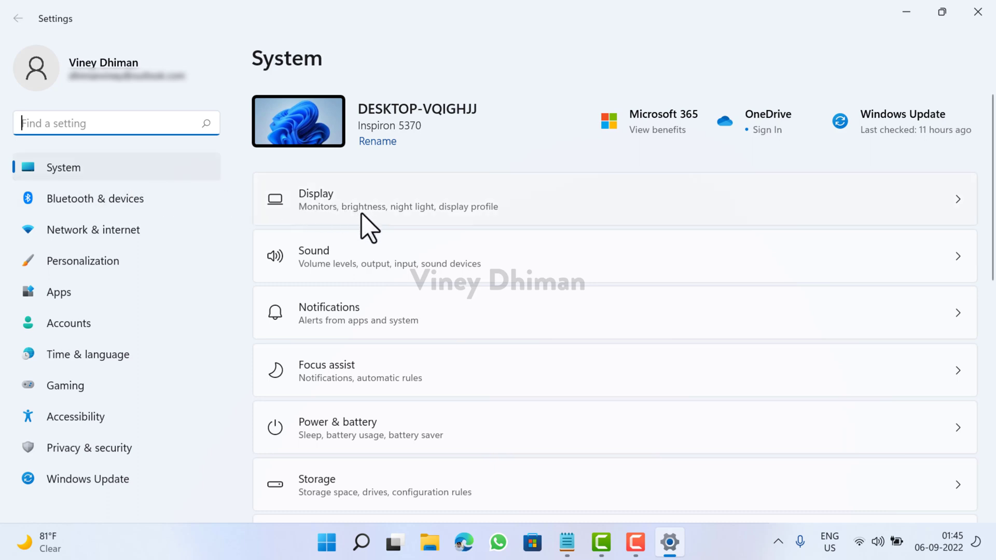
mouse_move(335, 287)
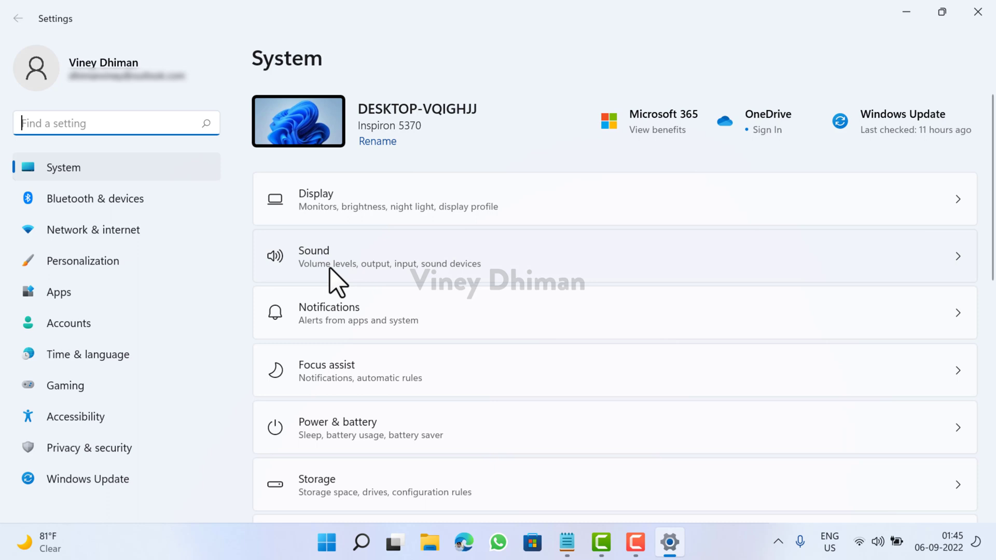
- Go to Sound and scroll to the Advanced section with Volume mixer
click(328, 258)
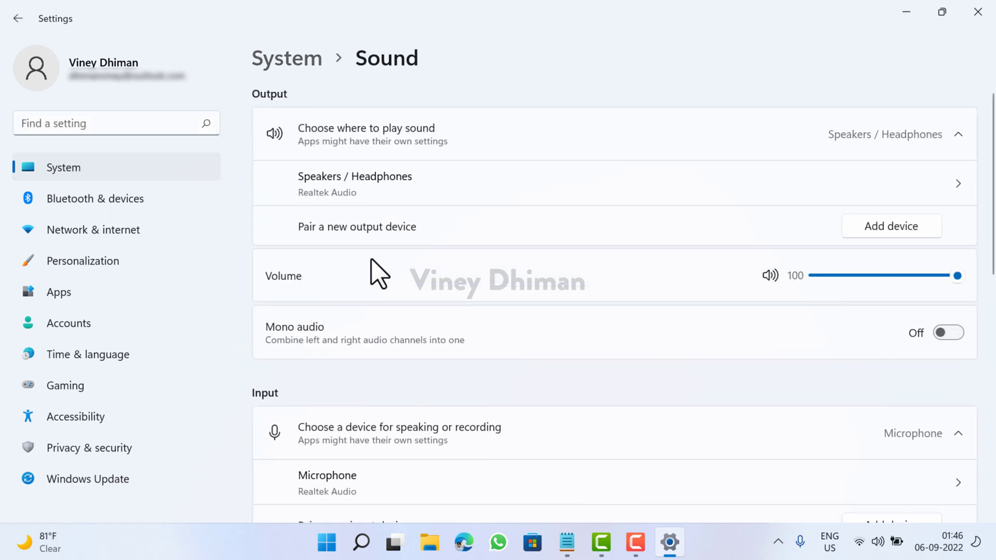
mouse_move(381, 327)
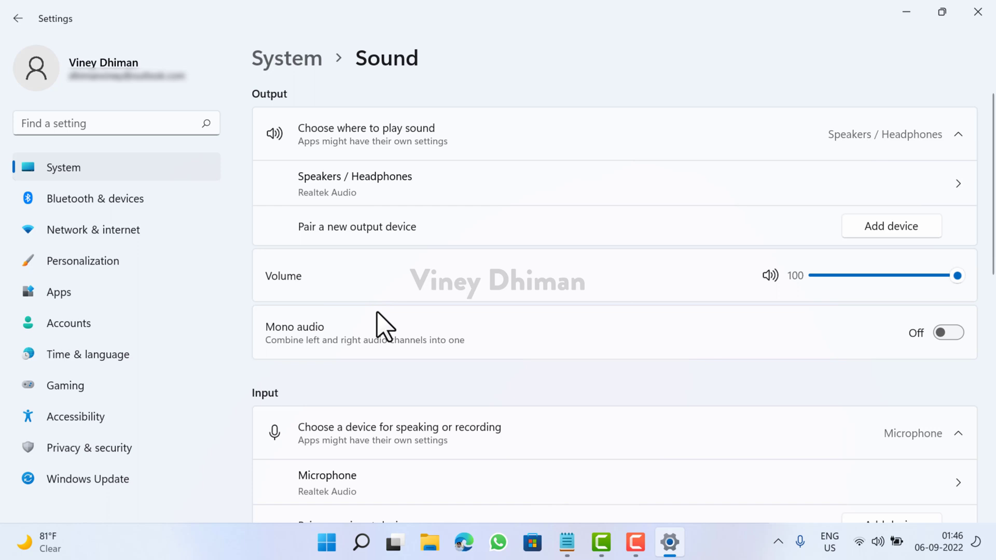
scroll(down, 3)
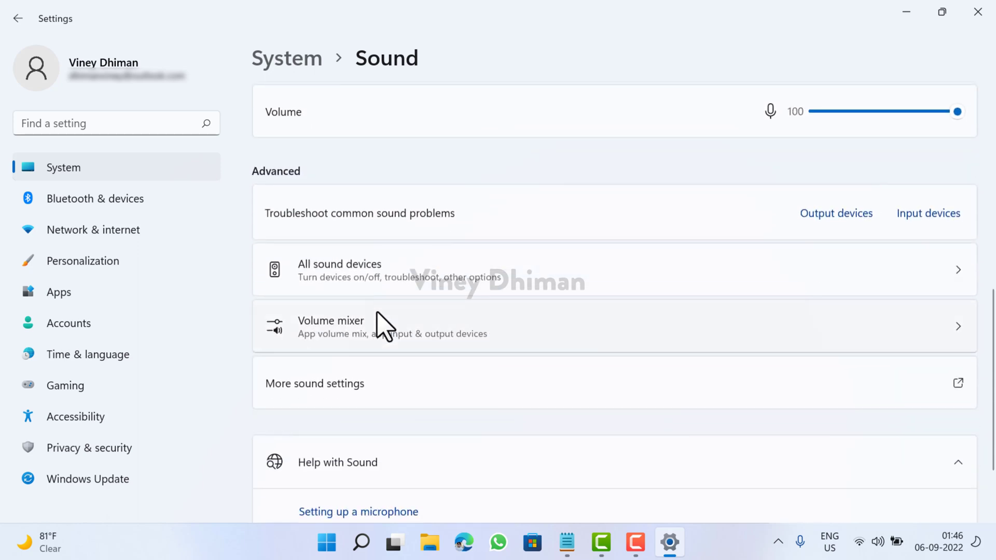
mouse_move(294, 190)
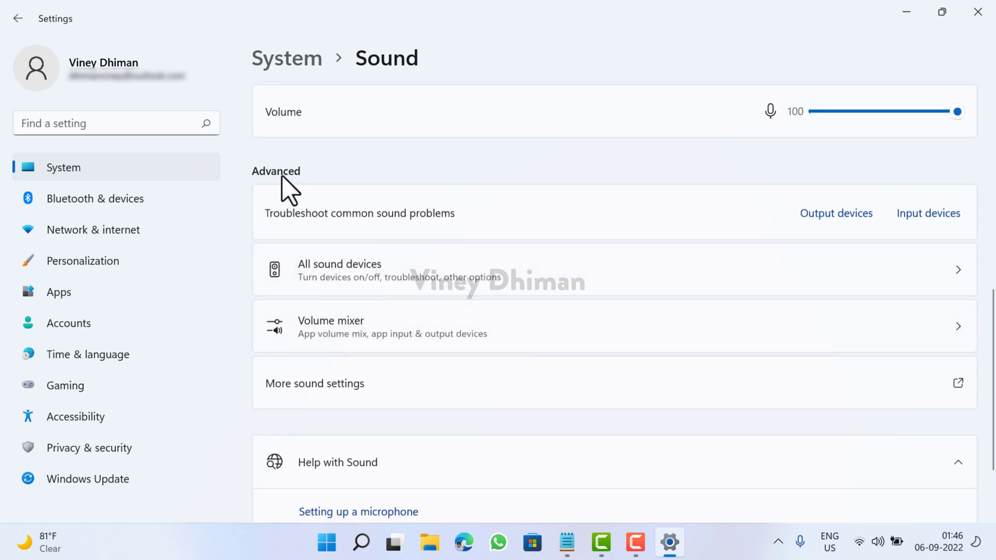
mouse_move(263, 354)
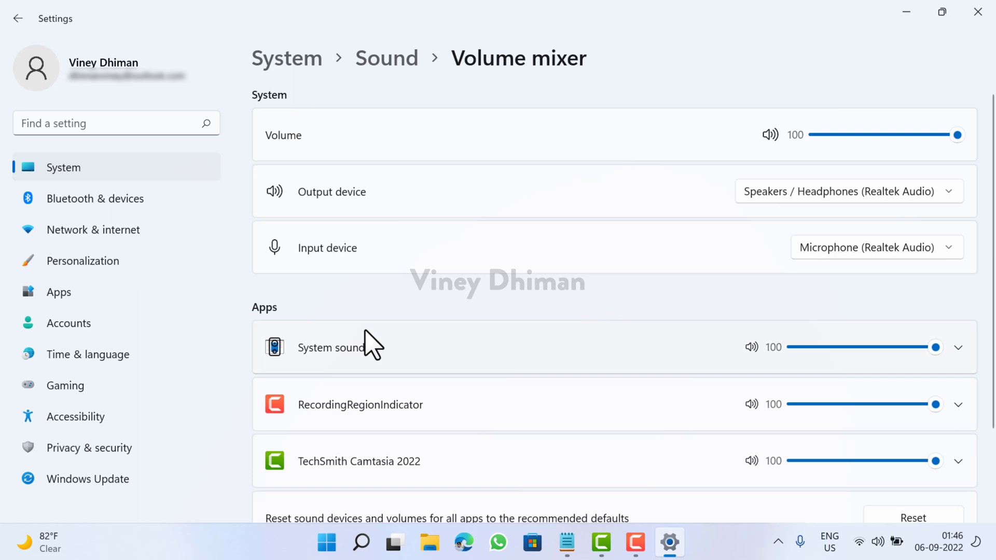
- Scroll the Volume mixer page to show per-app volumes for System sounds and Camtasia
scroll(down, 3)
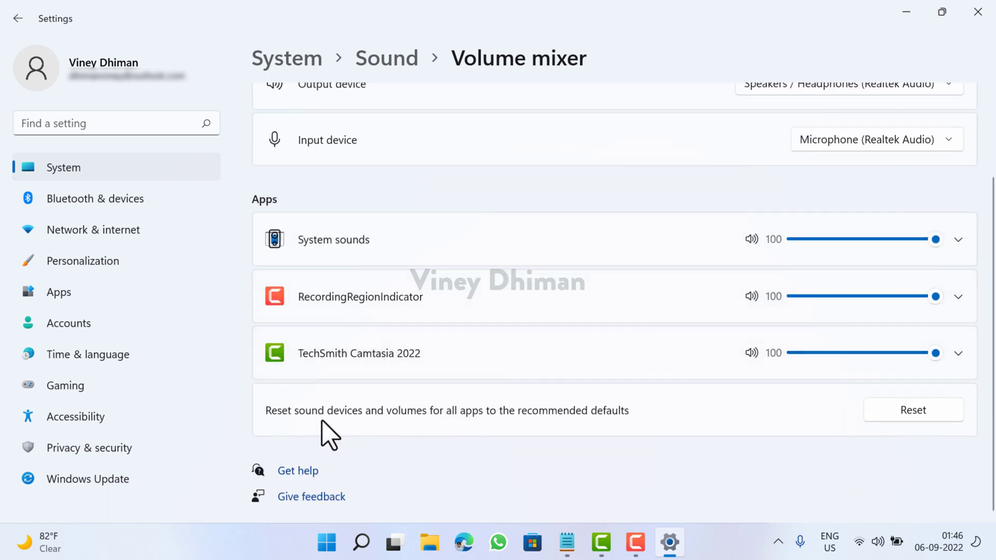
mouse_move(285, 444)
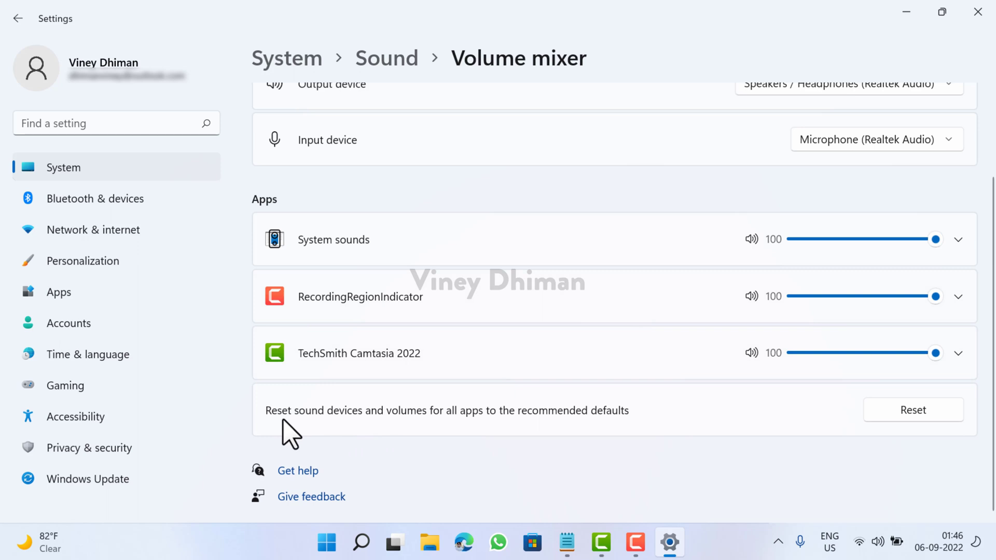
mouse_move(396, 433)
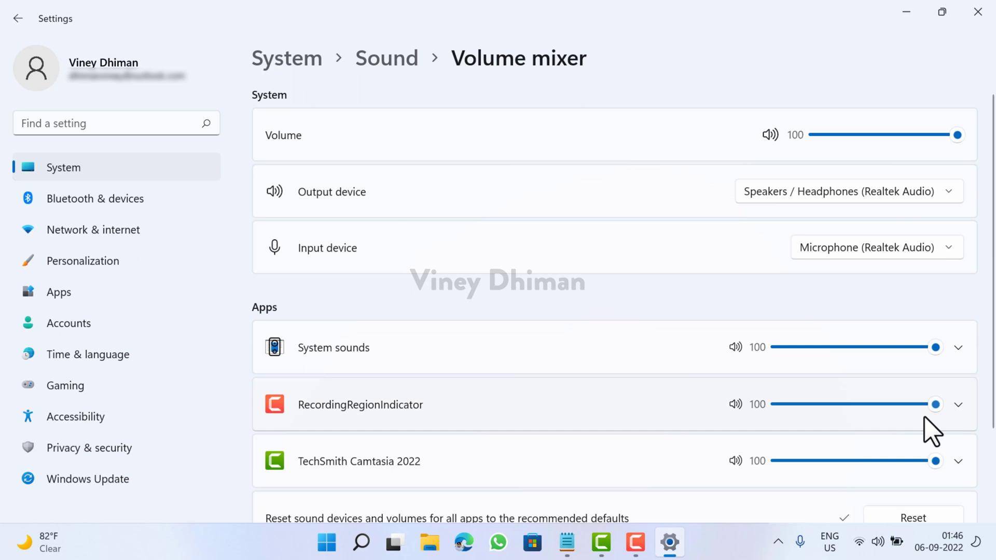
scroll(down, 3)
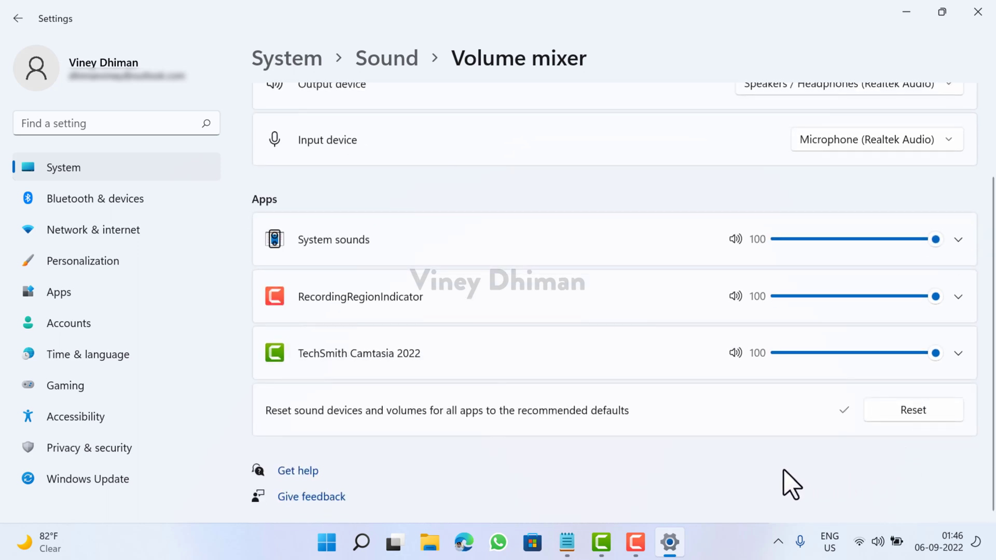
mouse_move(780, 487)
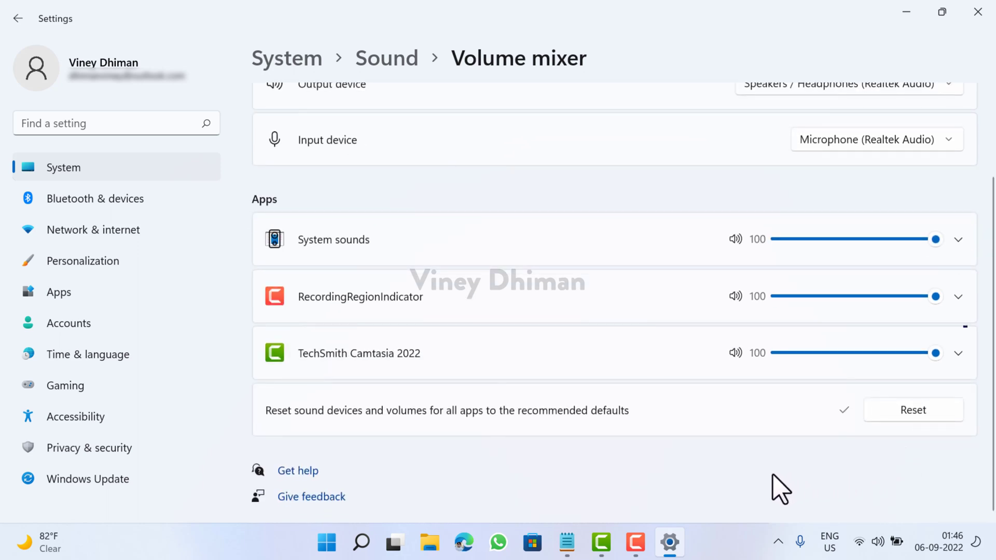